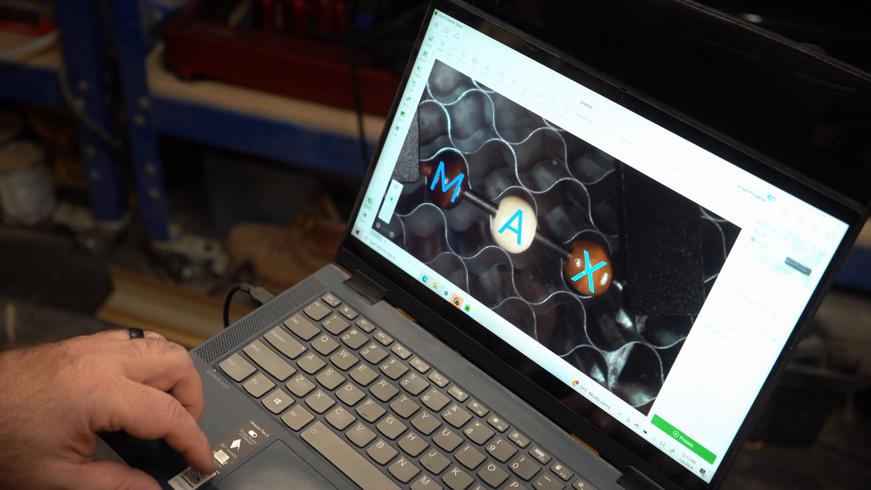
Reveal the Snapshot preview options for shooting or showing the laser-bed background
click(592, 267)
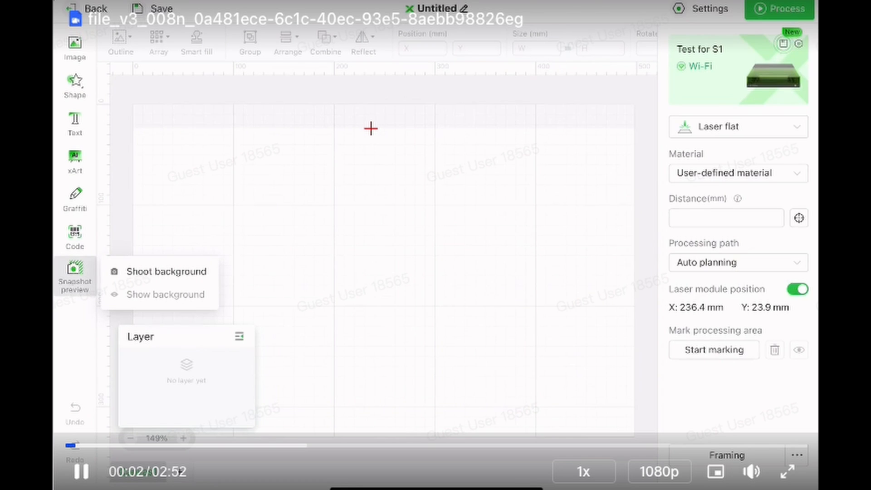
Start Shoot background, begin camera calibration and advance to Calibrate 2/2 for the sticker positions
click(166, 272)
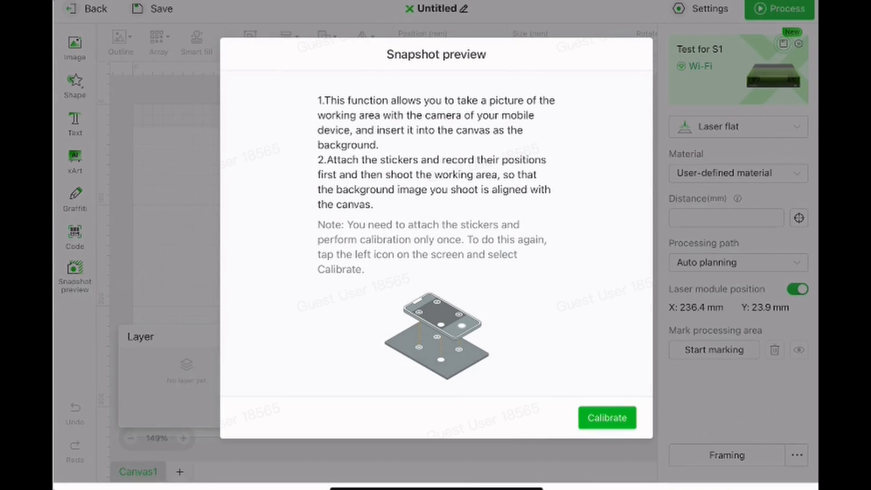
click(607, 417)
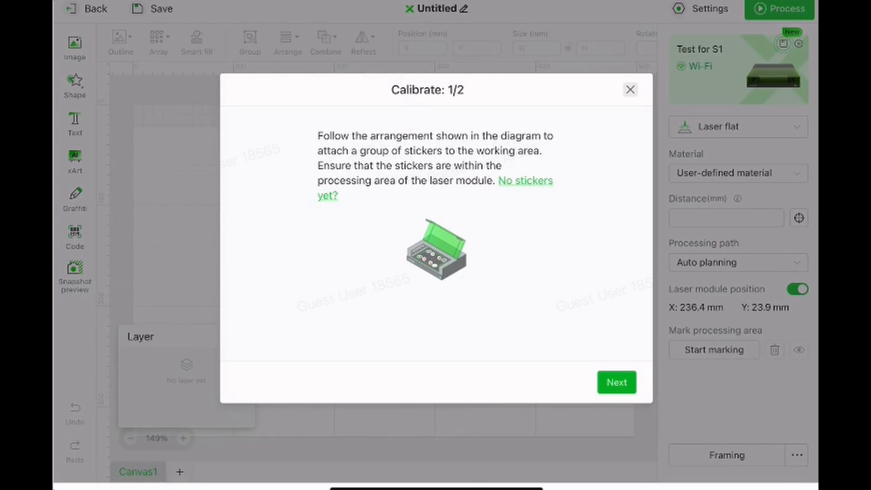
click(616, 382)
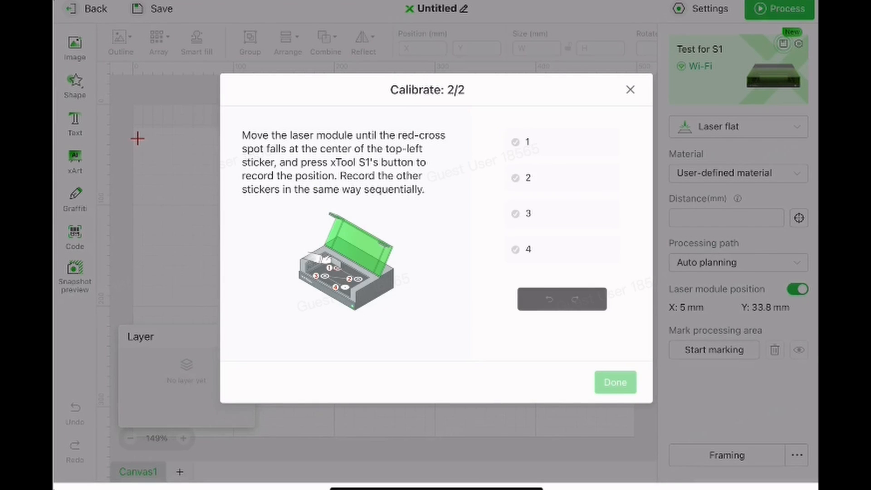
click(615, 382)
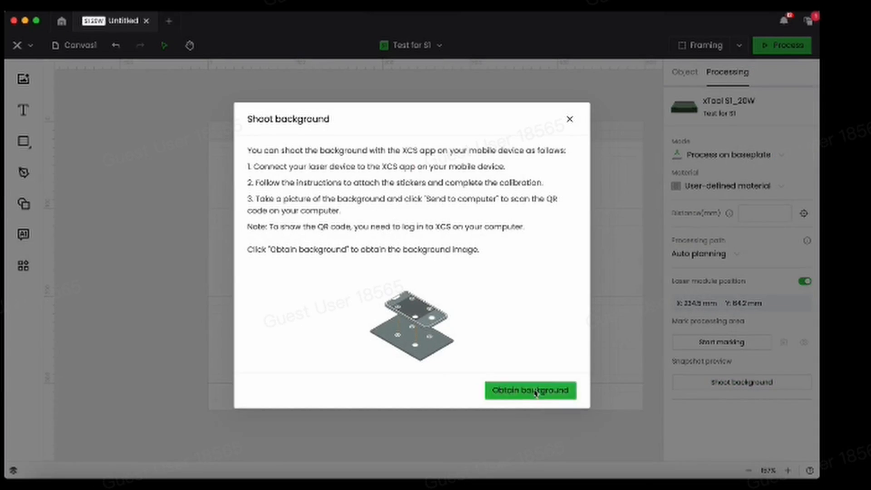
Obtain the photographed bed background and place a basic heart shape over the material
click(529, 390)
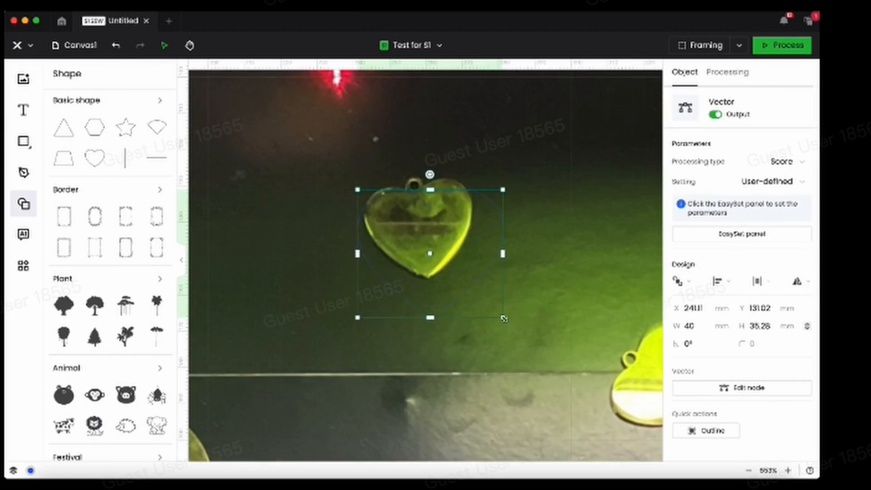
click(770, 162)
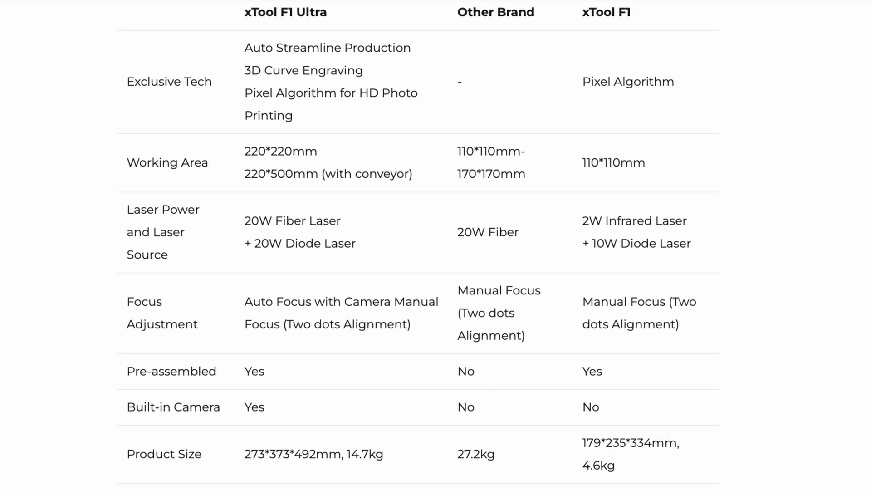
Scroll the F1 Ultra page past the comparison table to the Fiber Plus Diode Laser section
scroll(down, 3)
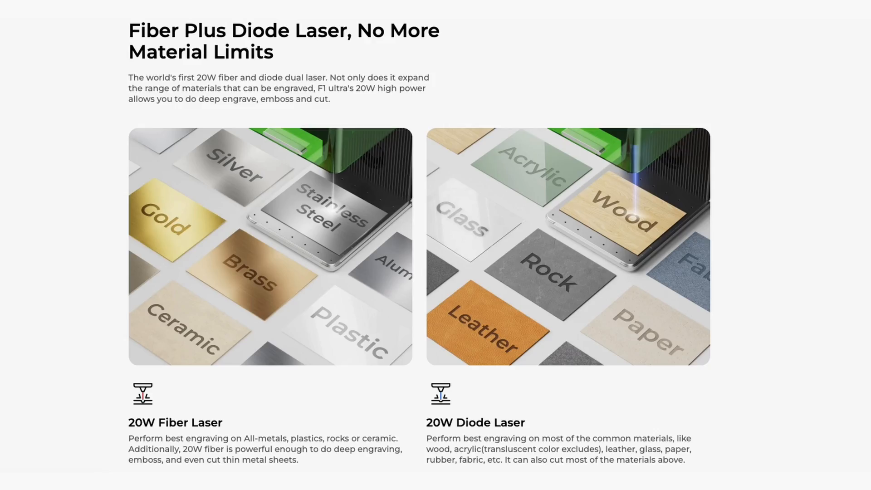